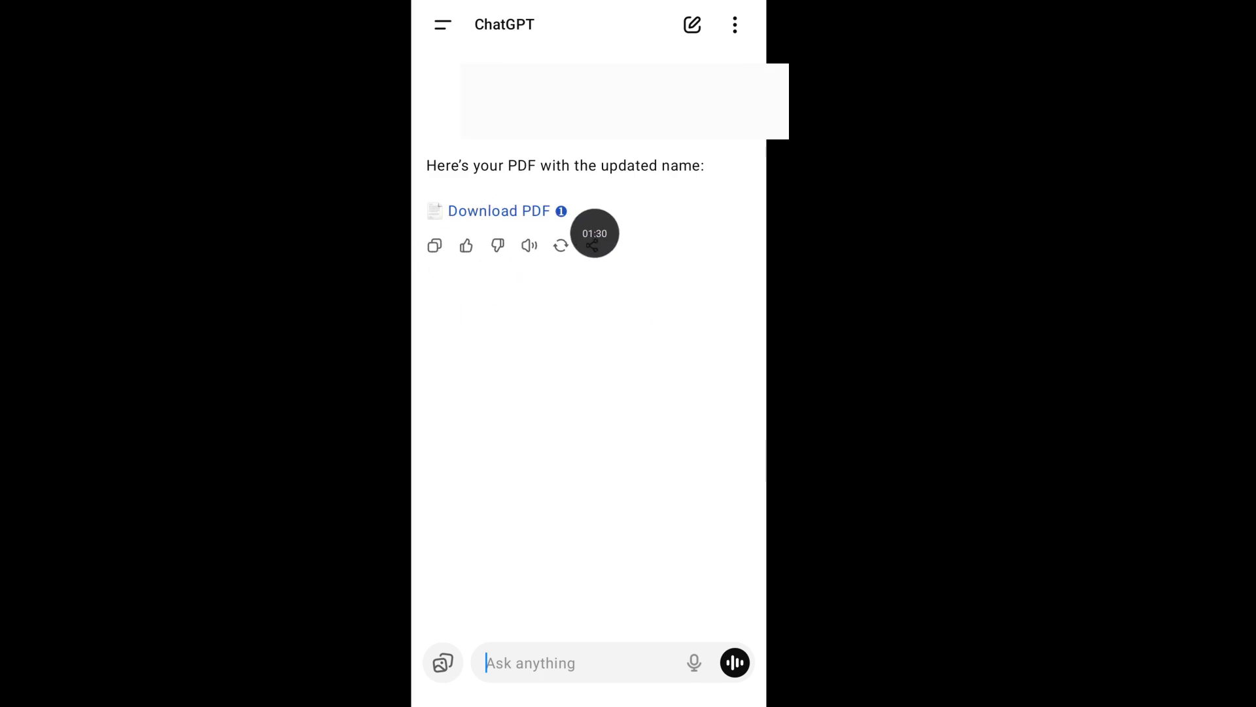
- Leave the ChatGPT PDF chat and return to the phone's home screen
click(491, 210)
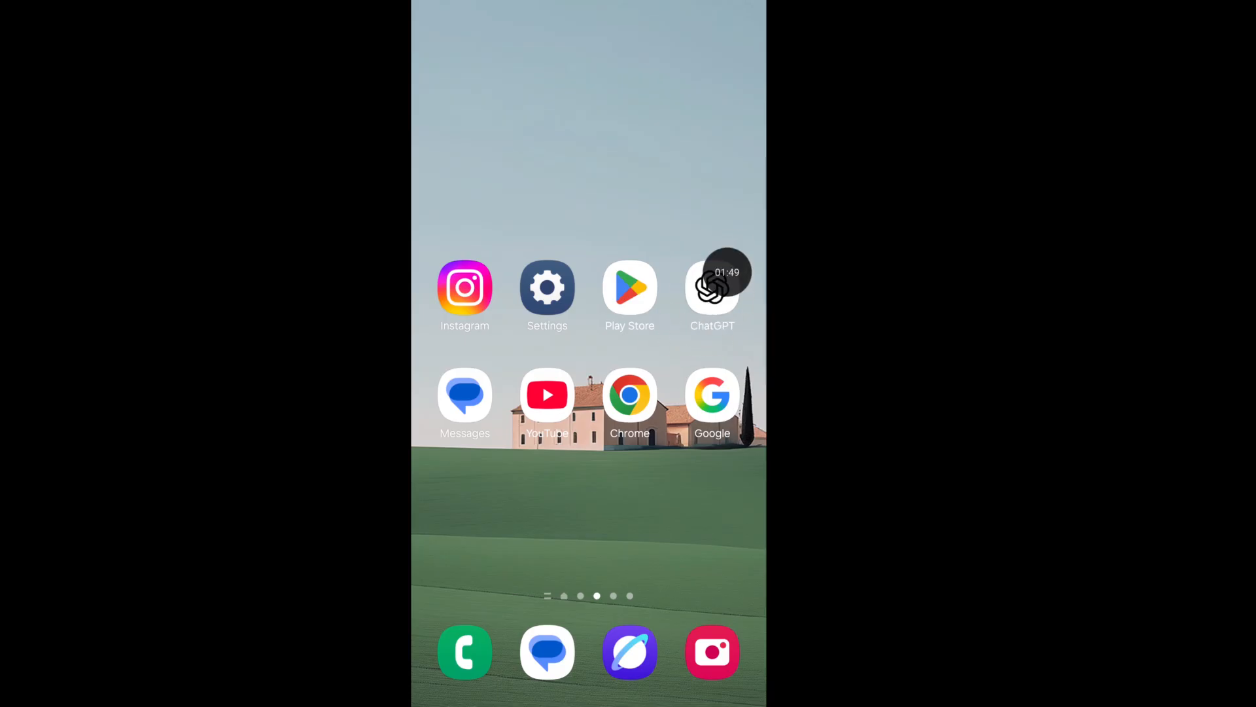
- Long-press the ChatGPT icon and bring up its App info page
click(712, 285)
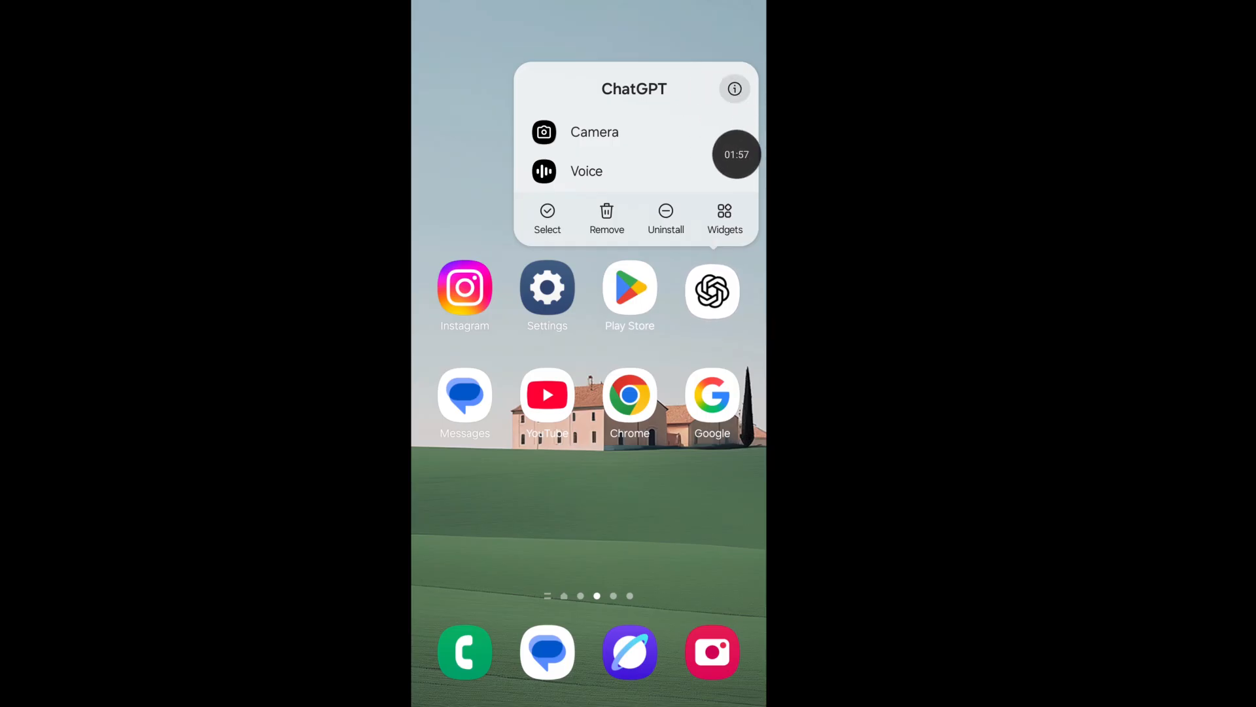
click(736, 89)
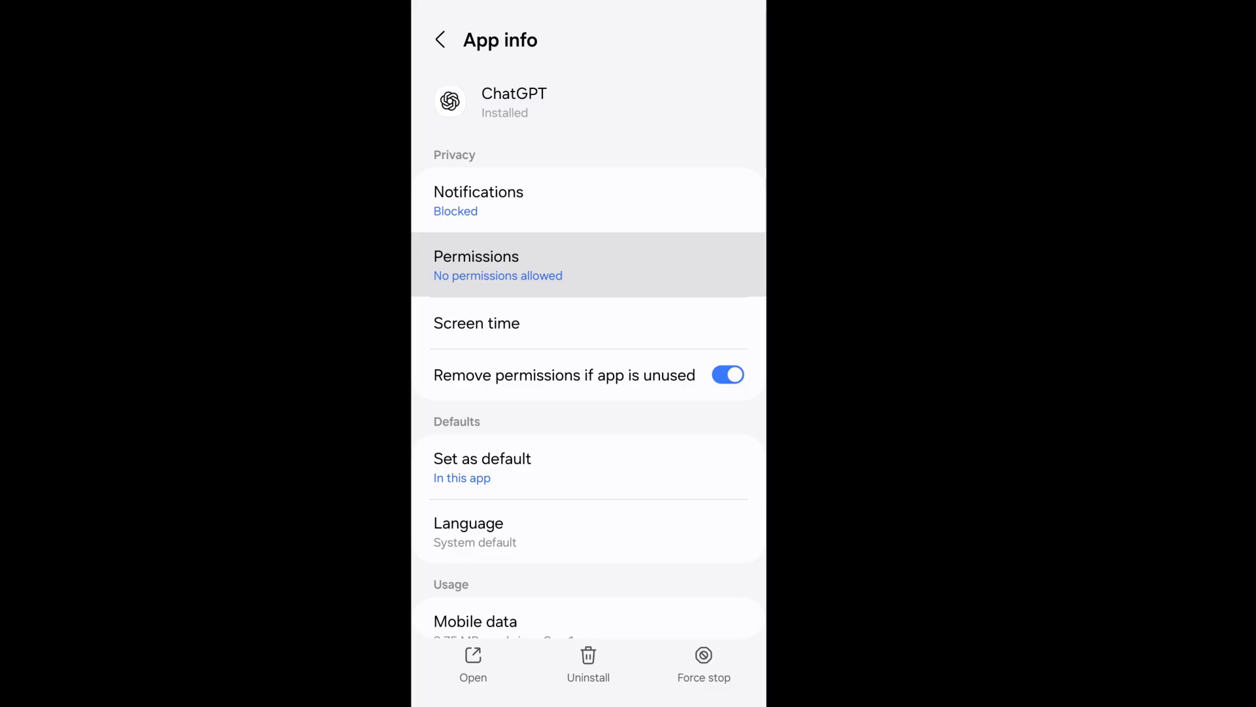
- Set ChatGPT's Photos and videos permission to Always allow all, then return to App info
click(476, 264)
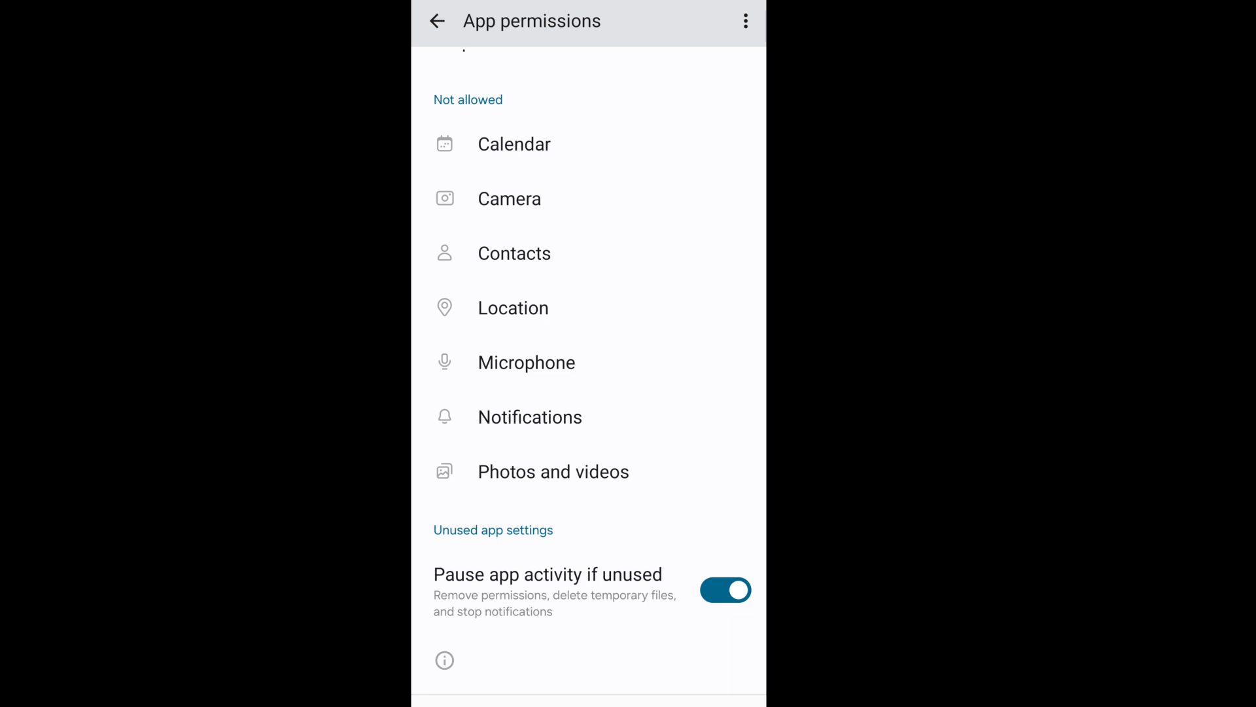
click(552, 472)
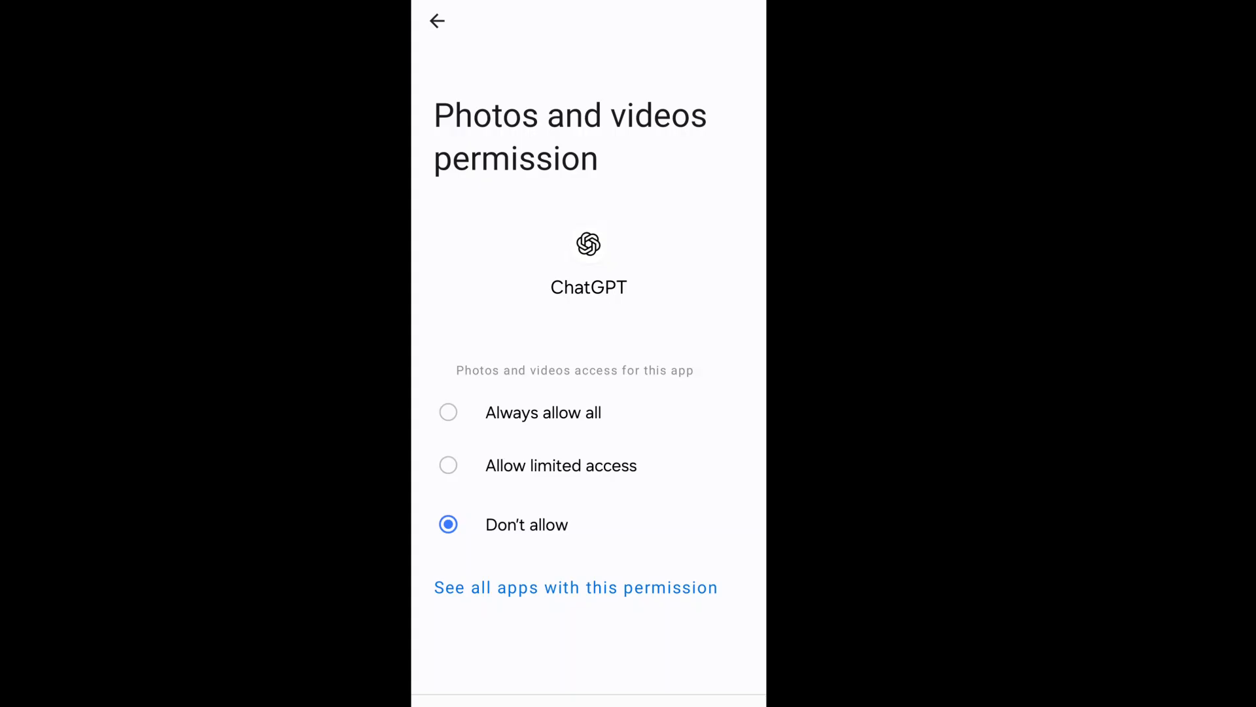
click(448, 412)
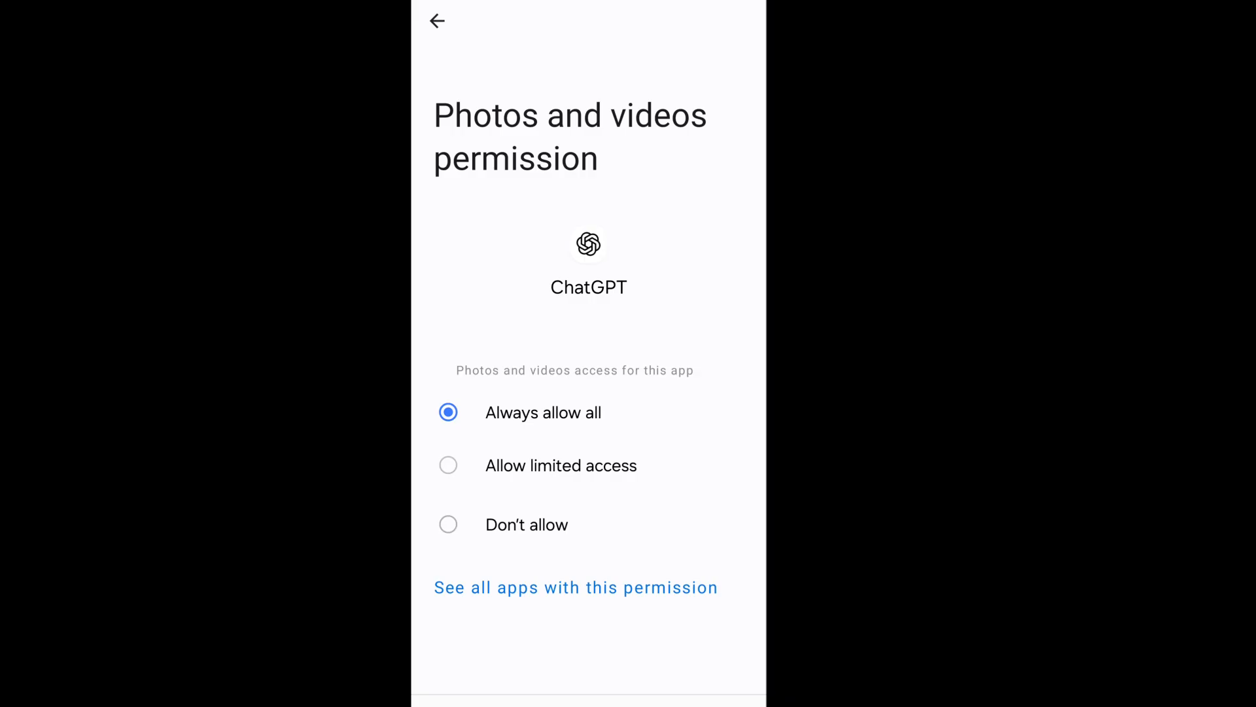
click(440, 21)
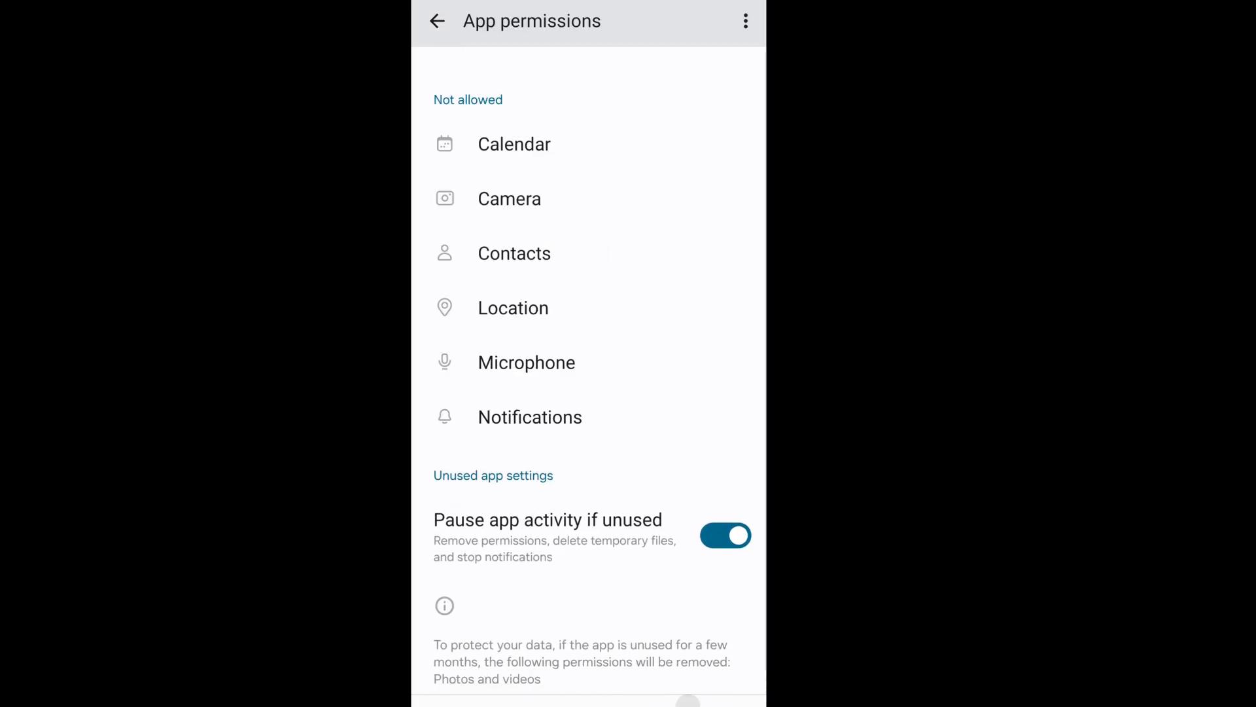
click(440, 21)
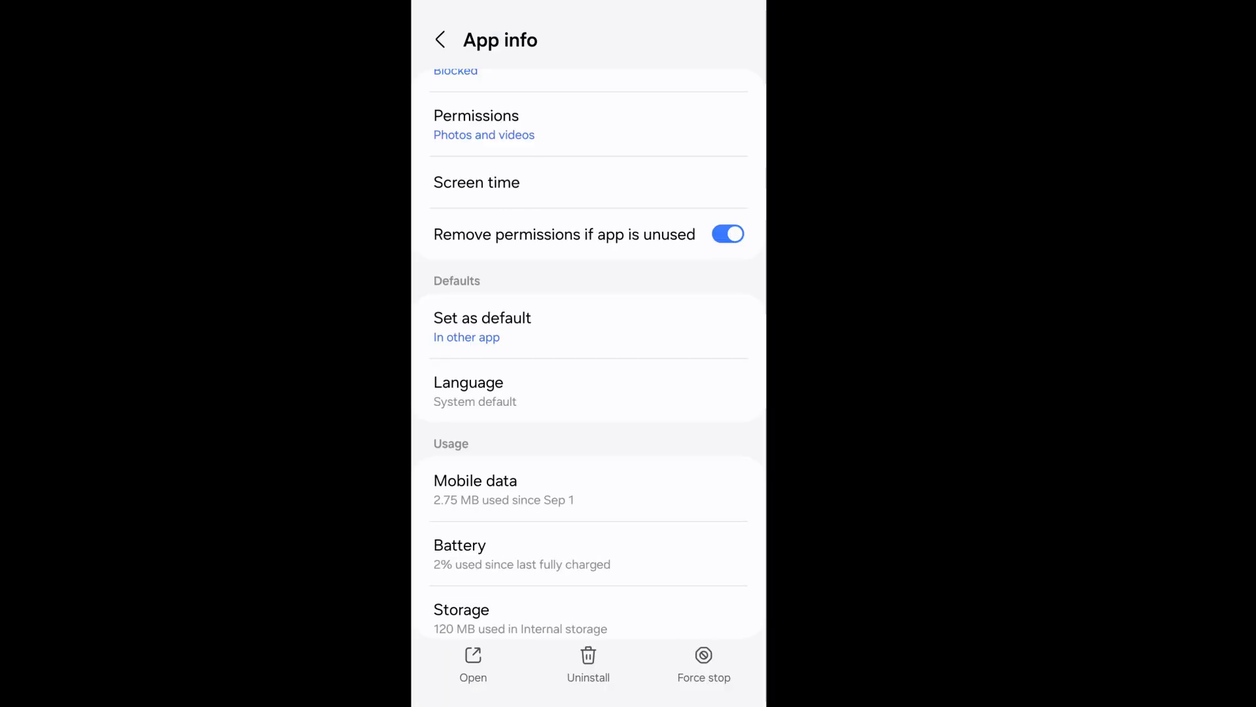
- Under Set as default, switch on Open supported links for ChatGPT
click(481, 326)
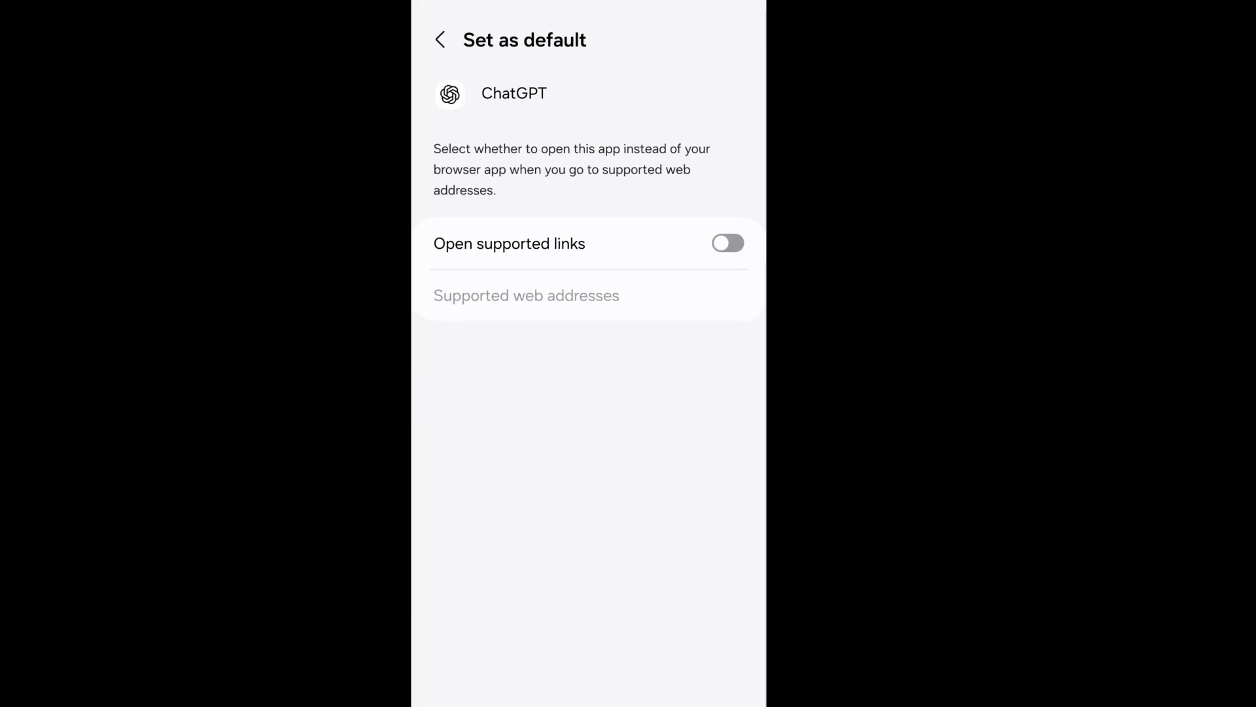
click(728, 244)
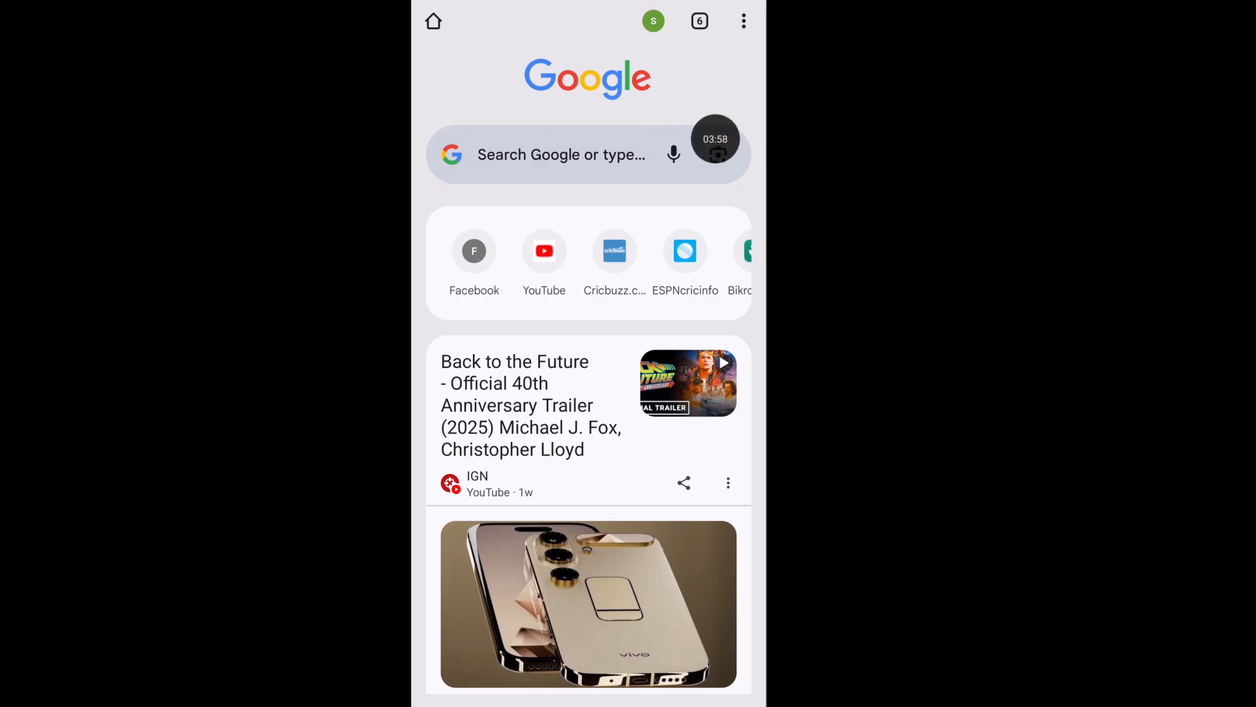
- Search Google for 'chatgpt' from recent searches and go to chatgpt.com
click(561, 154)
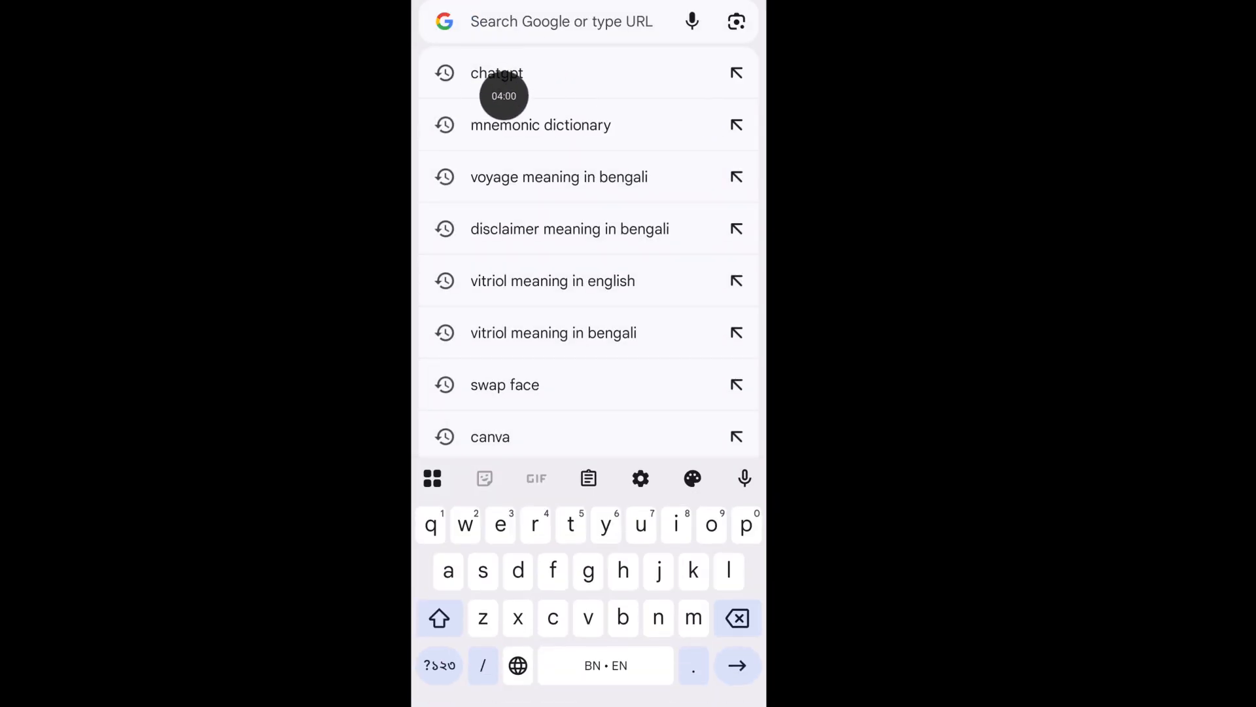
click(497, 73)
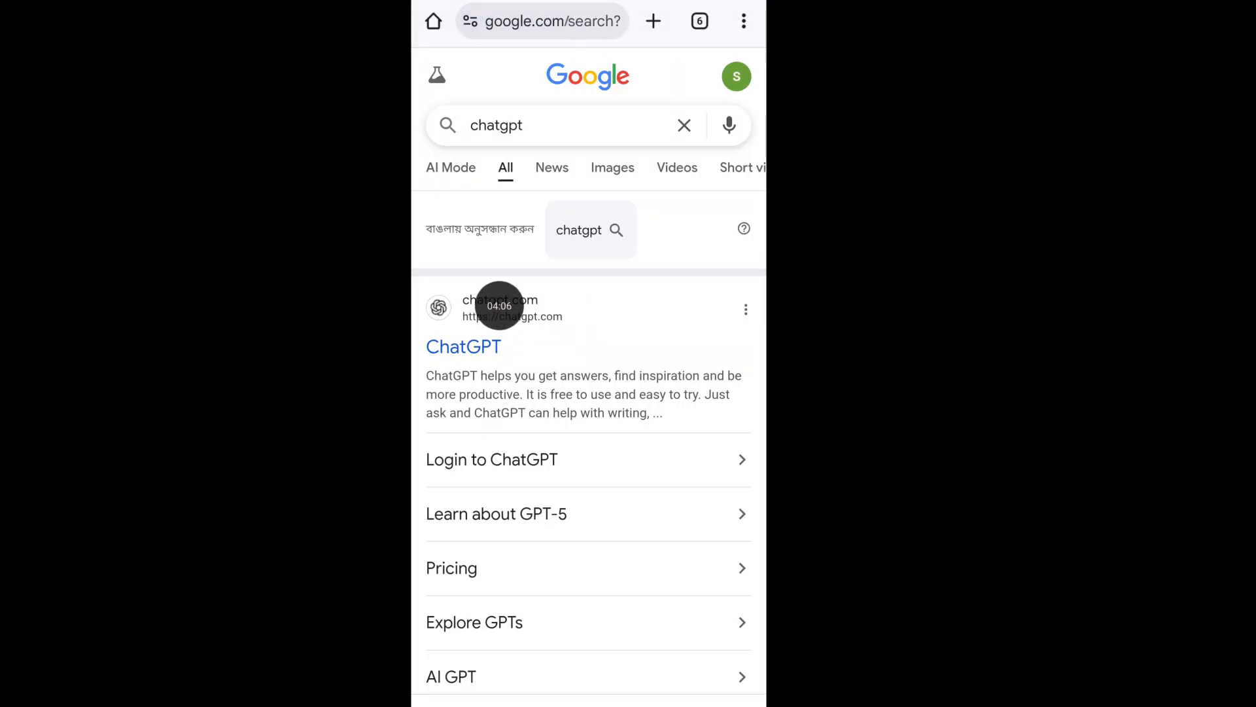
click(464, 346)
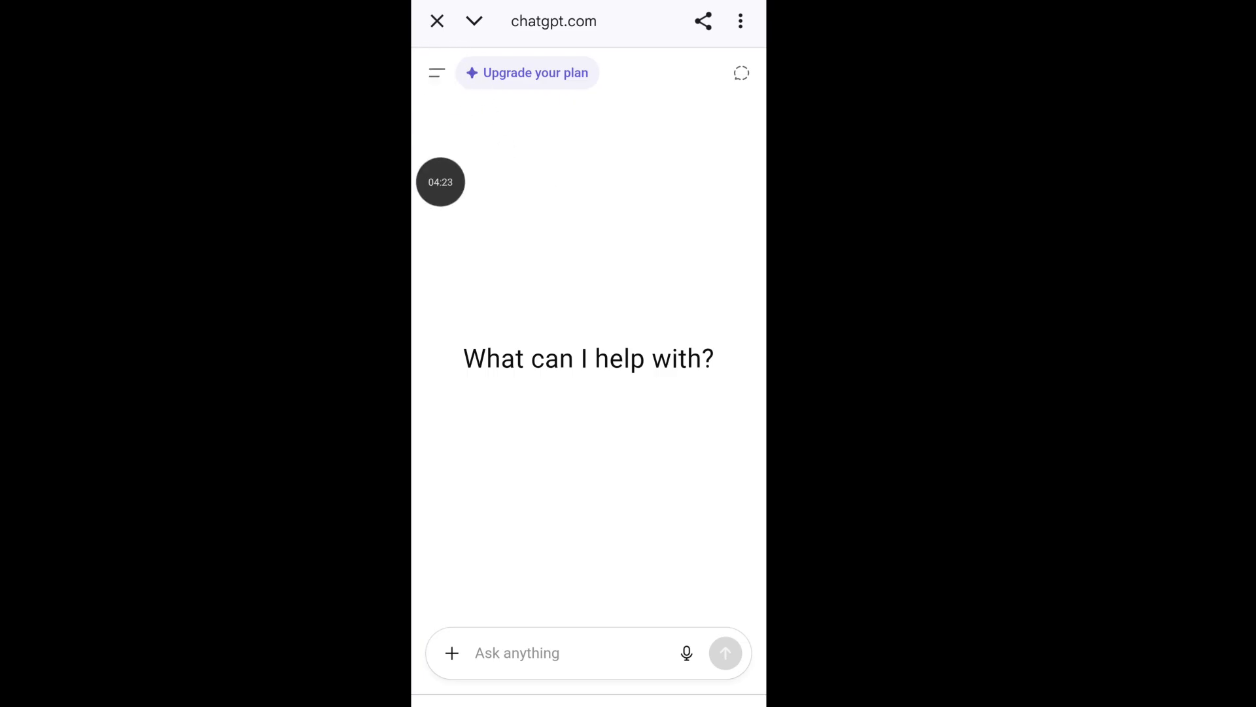
- Reopen the earlier PDF conversation and download the renamed PDF
click(437, 73)
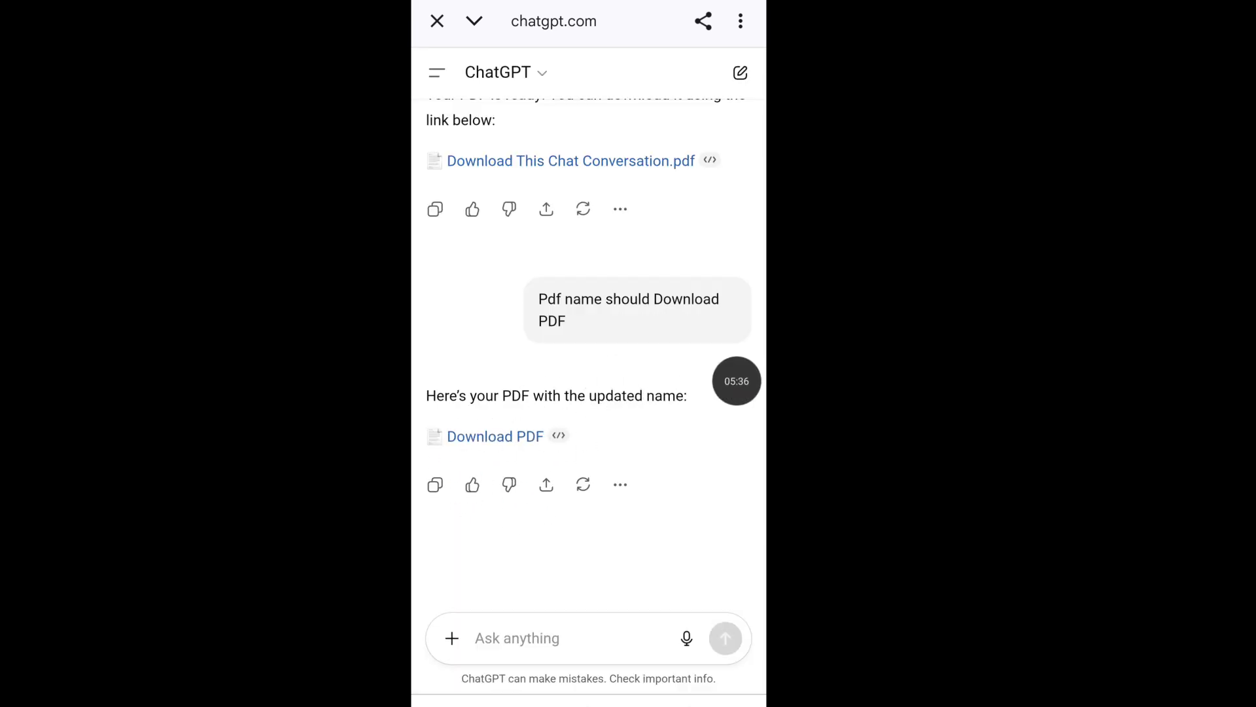
click(495, 436)
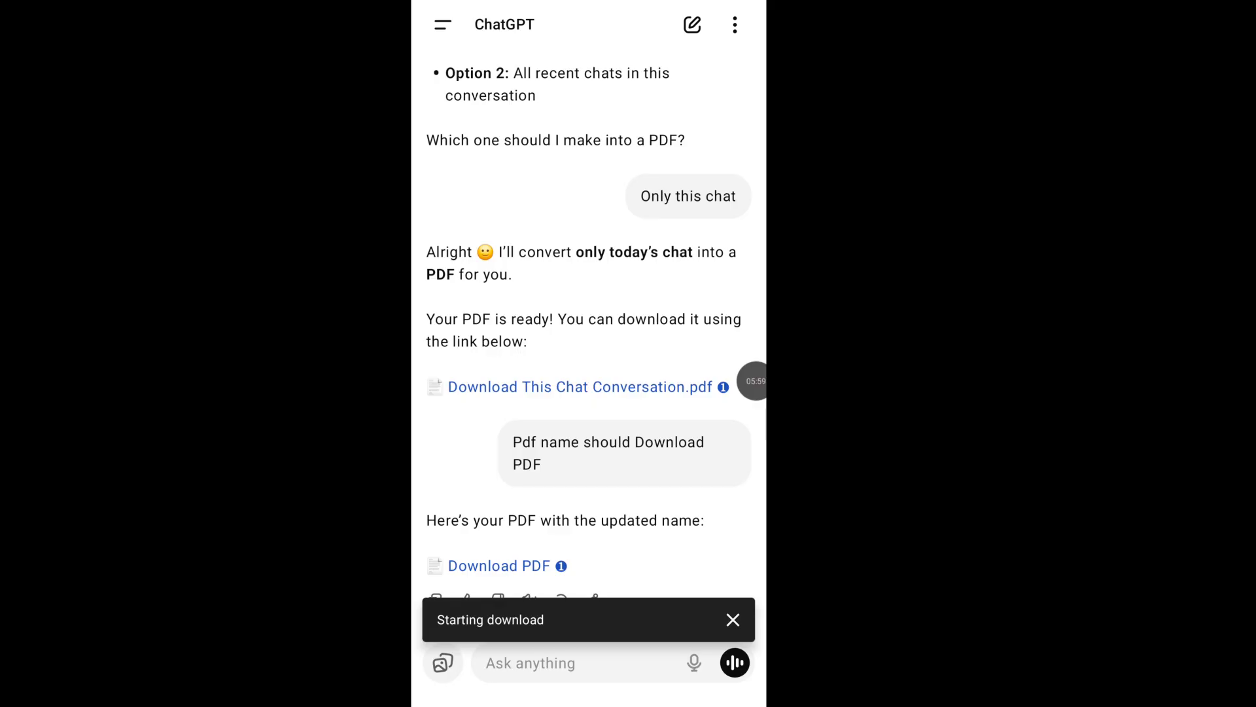